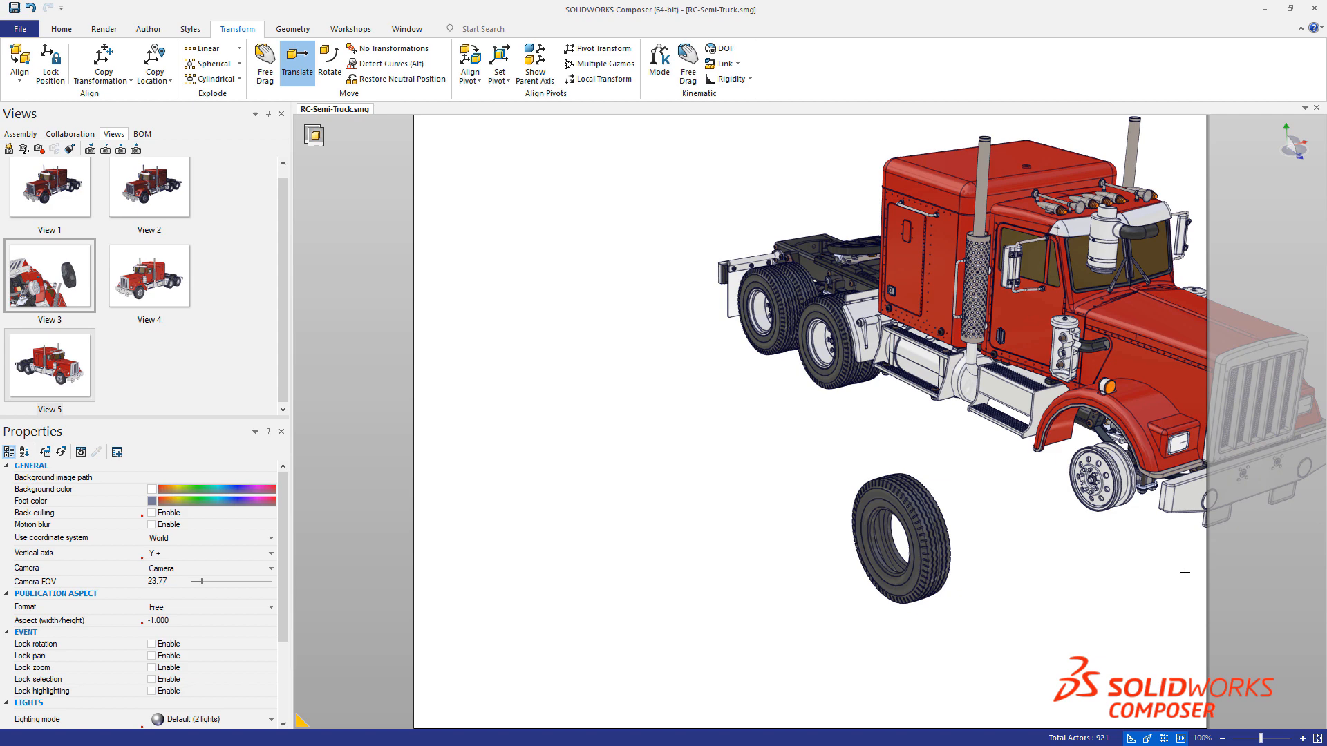
Close in on the front suspension and pull one nut away from the assembly as View 6.
{"action": "left_click", "coordinate": [148, 364]}
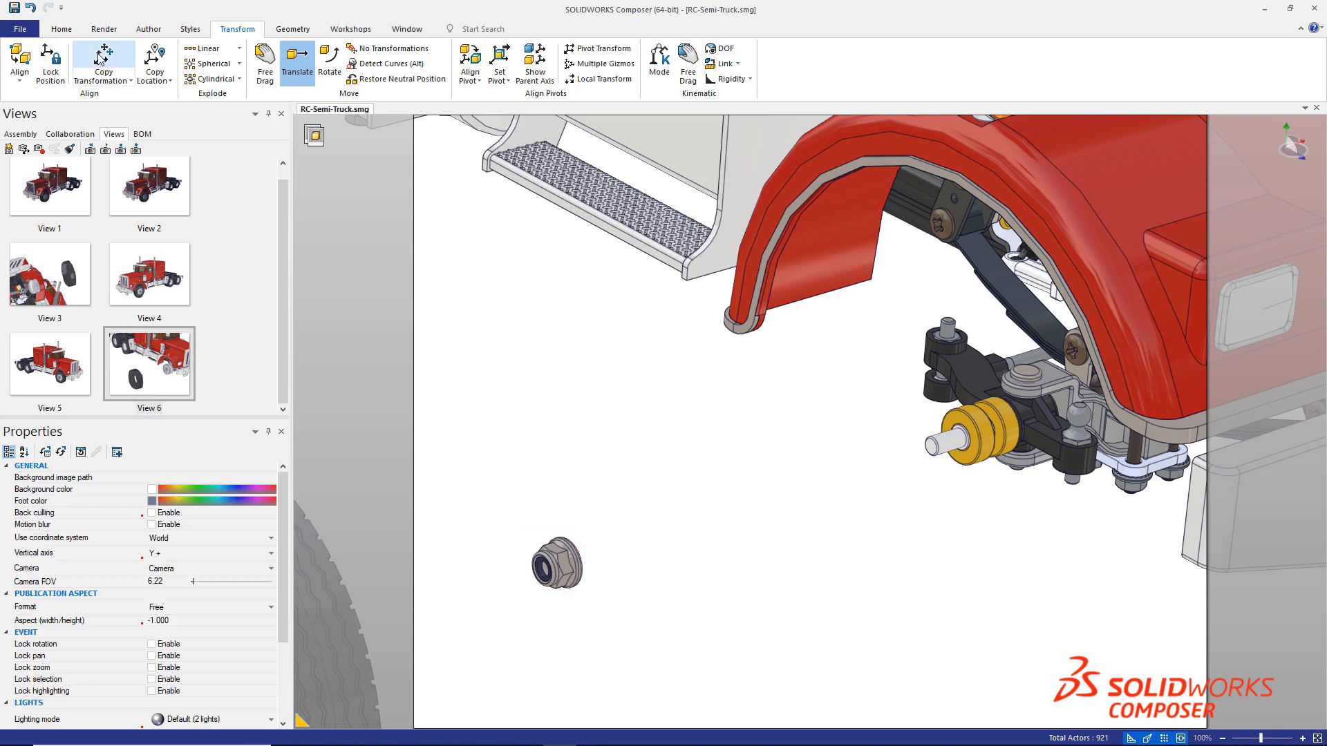
Copy the nut's translation onto the yellow bushing, then return to View 5's assembled truck.
{"action": "left_click", "coordinate": [979, 437]}
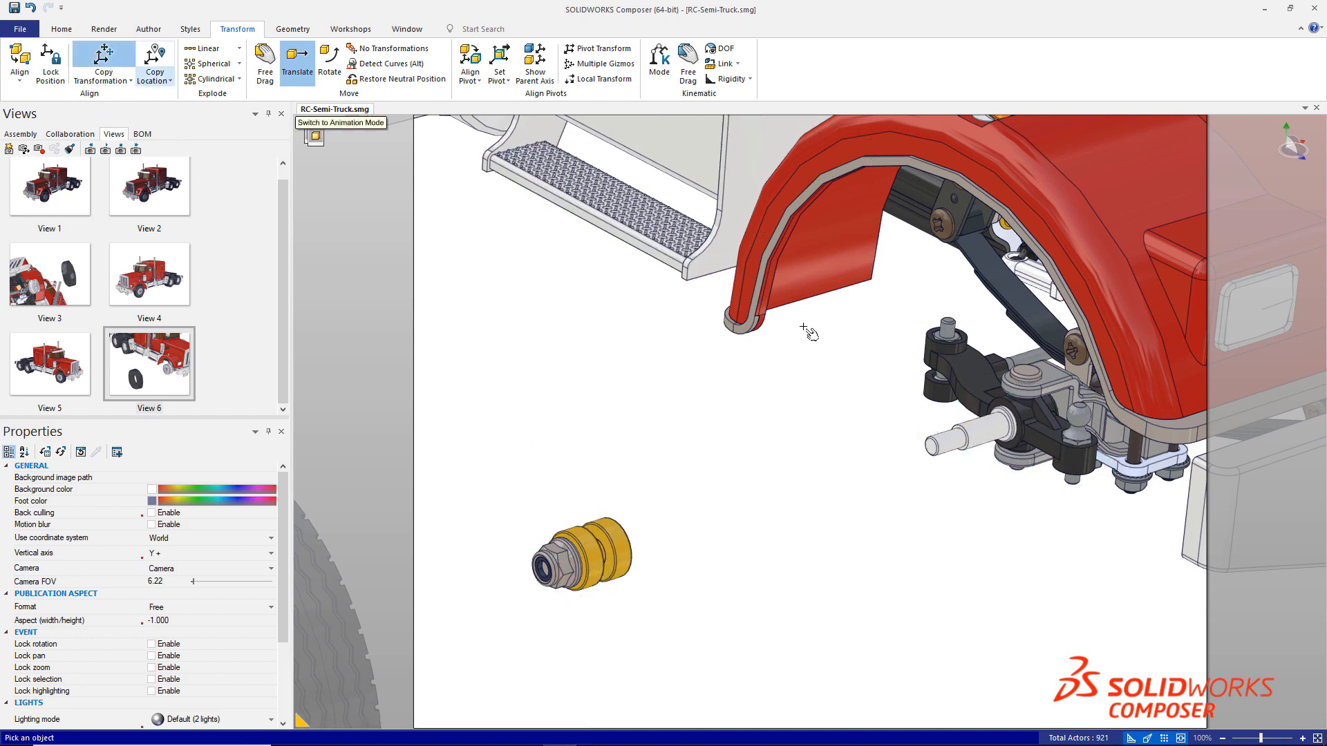
{"action": "left_click", "coordinate": [579, 554]}
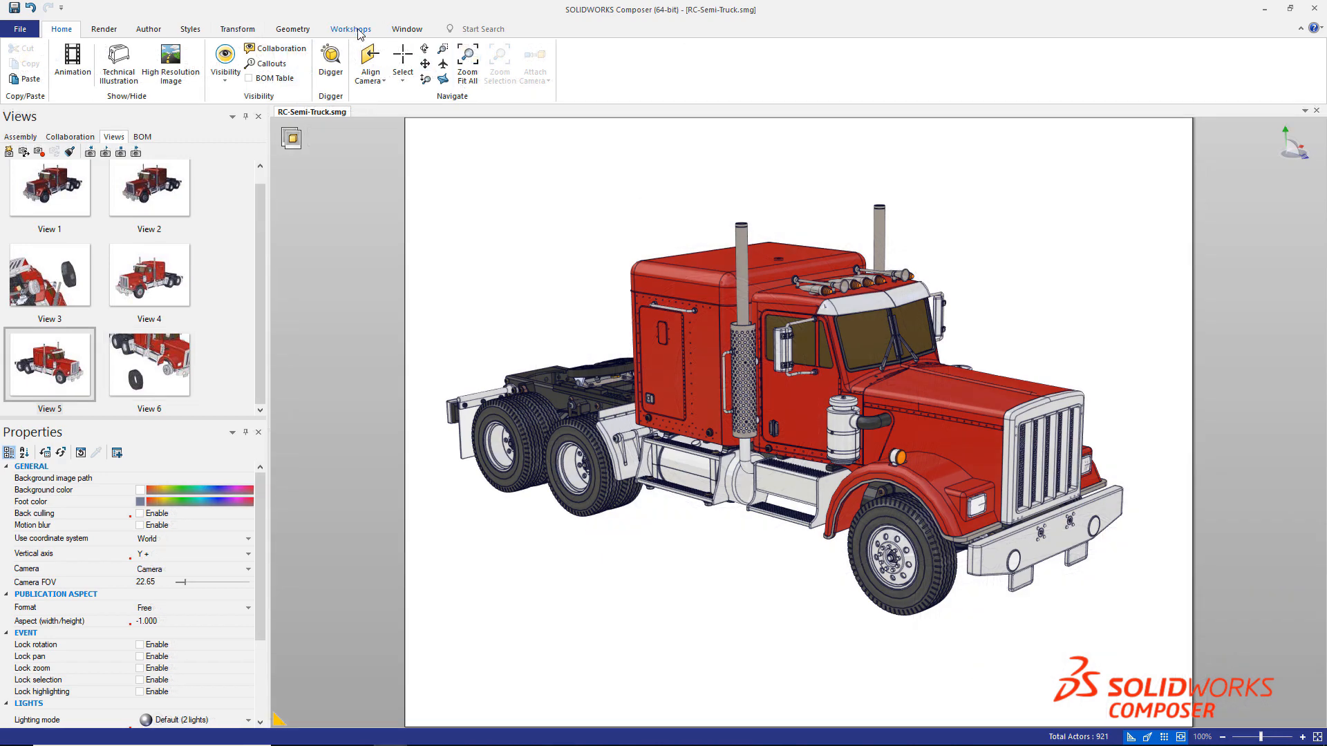
Enable Detail view in the Technical Illustration workshop with a circular area around the front wheel.
{"action": "left_click", "coordinate": [350, 29]}
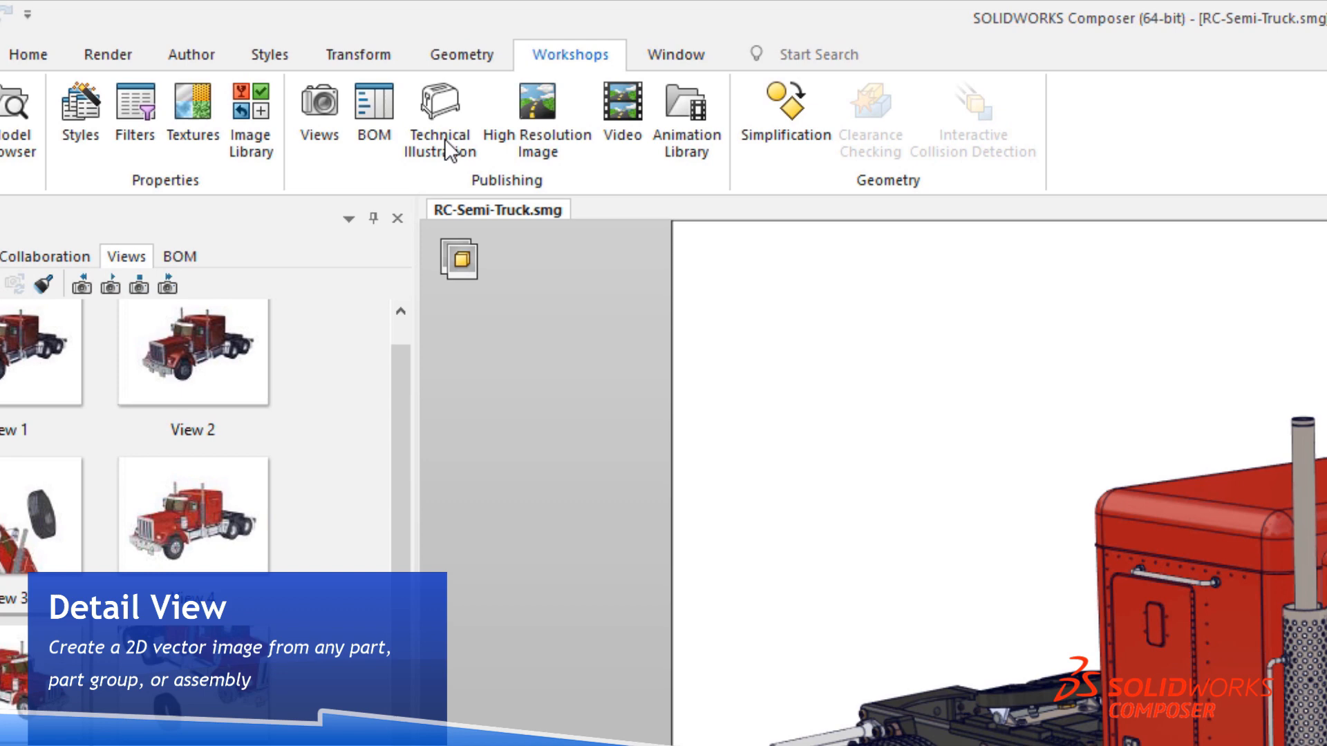
{"action": "left_click", "coordinate": [437, 116]}
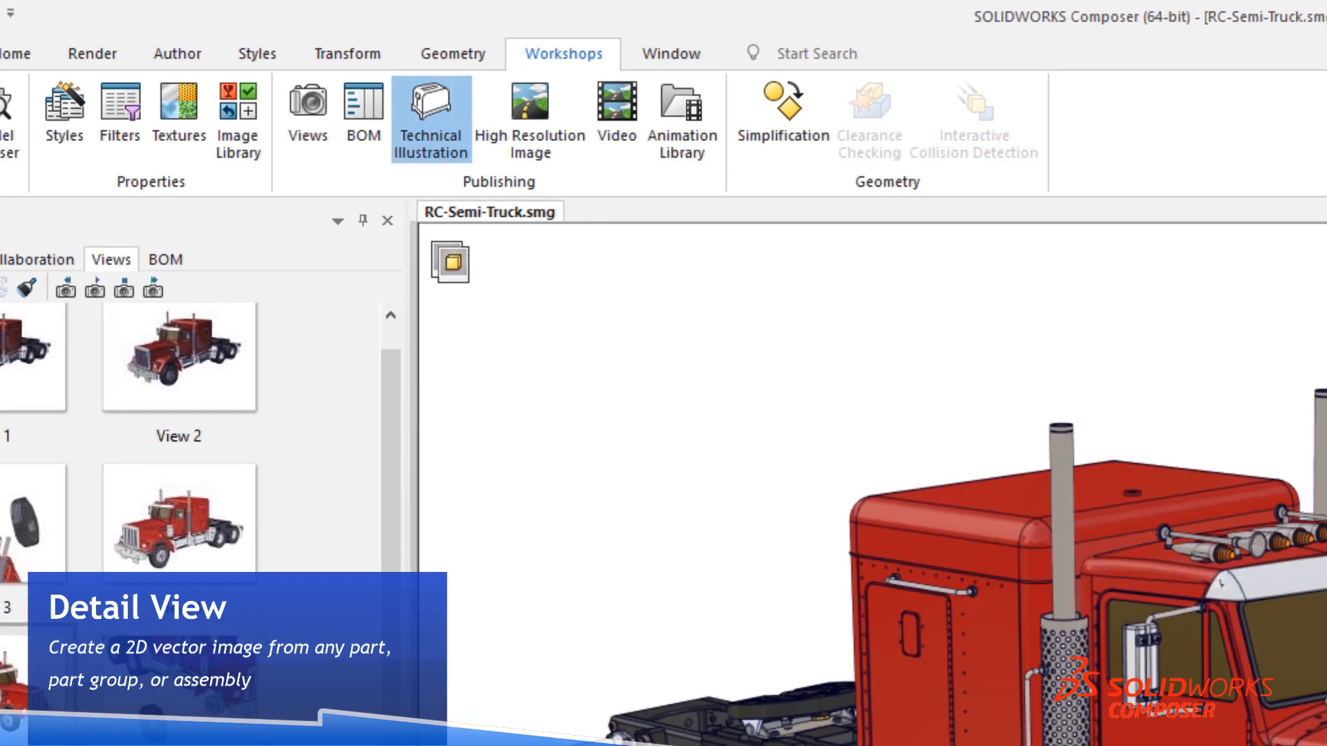
{"action": "left_click", "coordinate": [431, 119]}
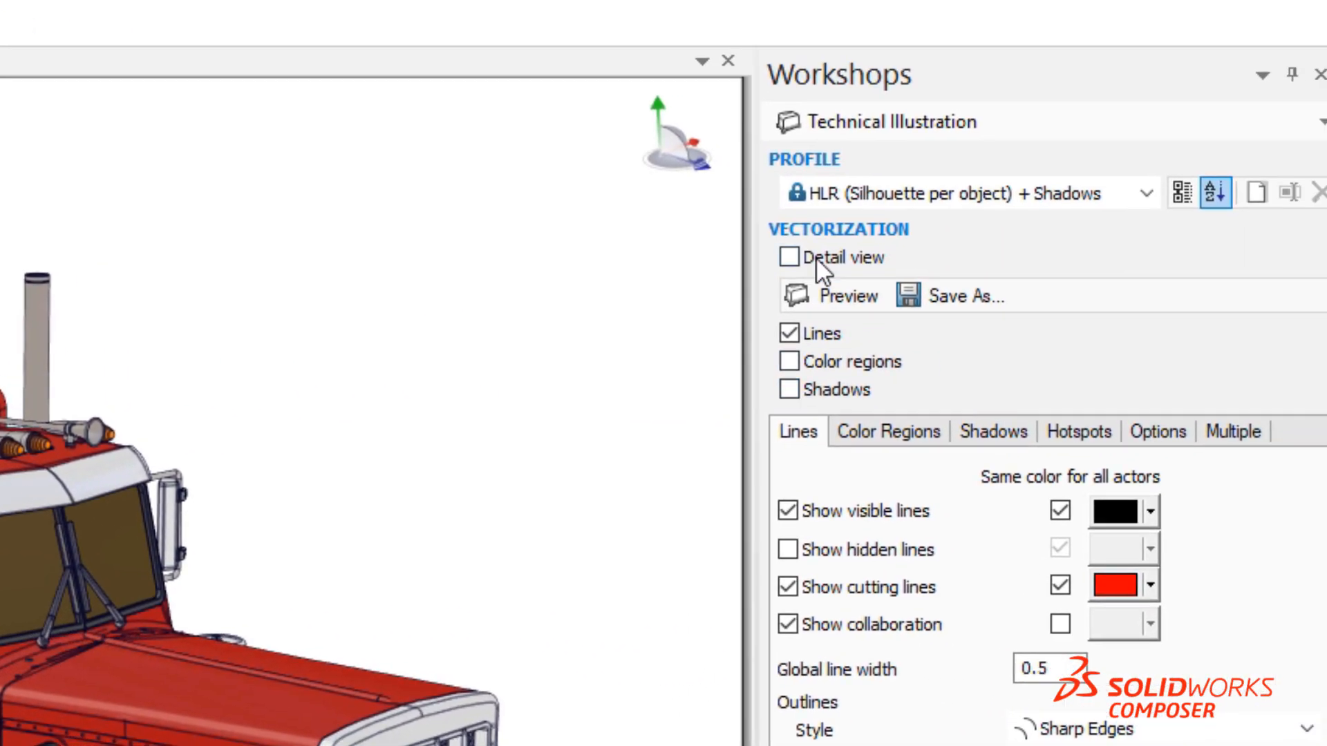
{"action": "left_click", "coordinate": [780, 257]}
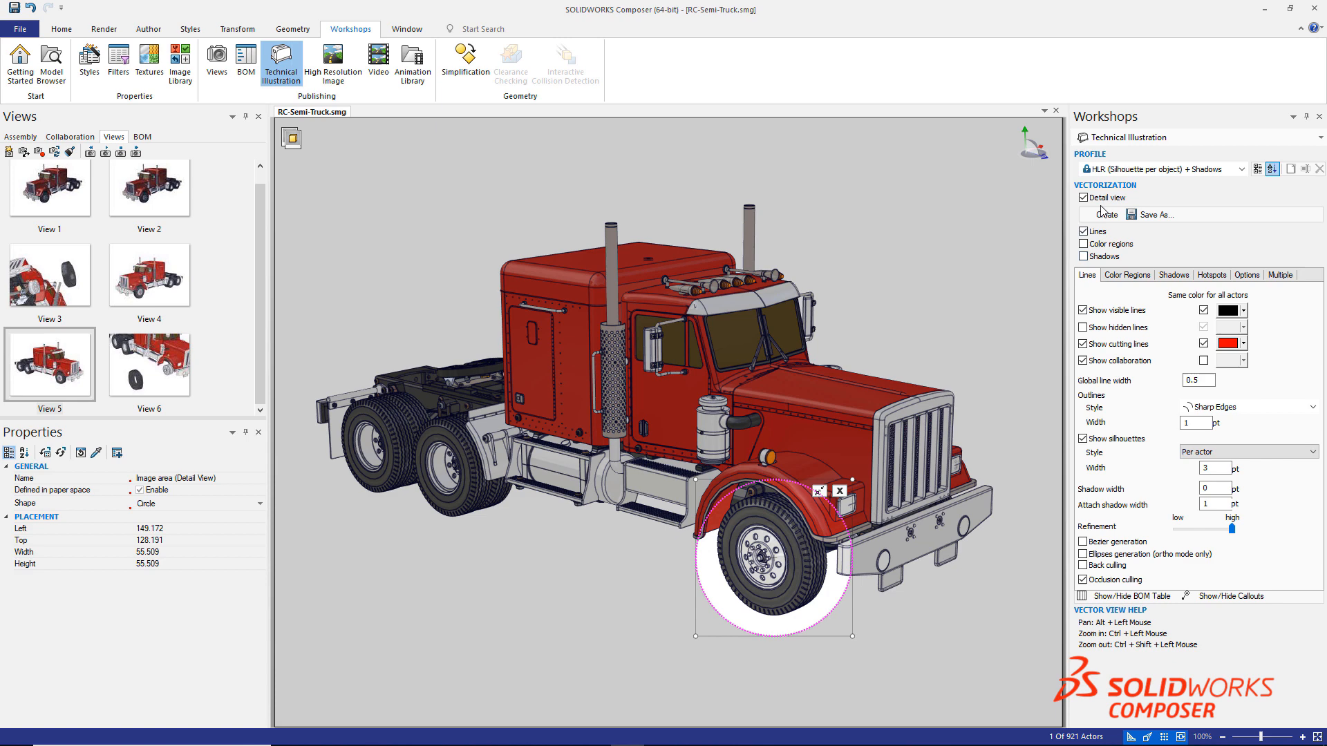
Generate three circular vector detail callouts of the front wheel and rim linked to the truck.
{"action": "left_click", "coordinate": [1099, 214]}
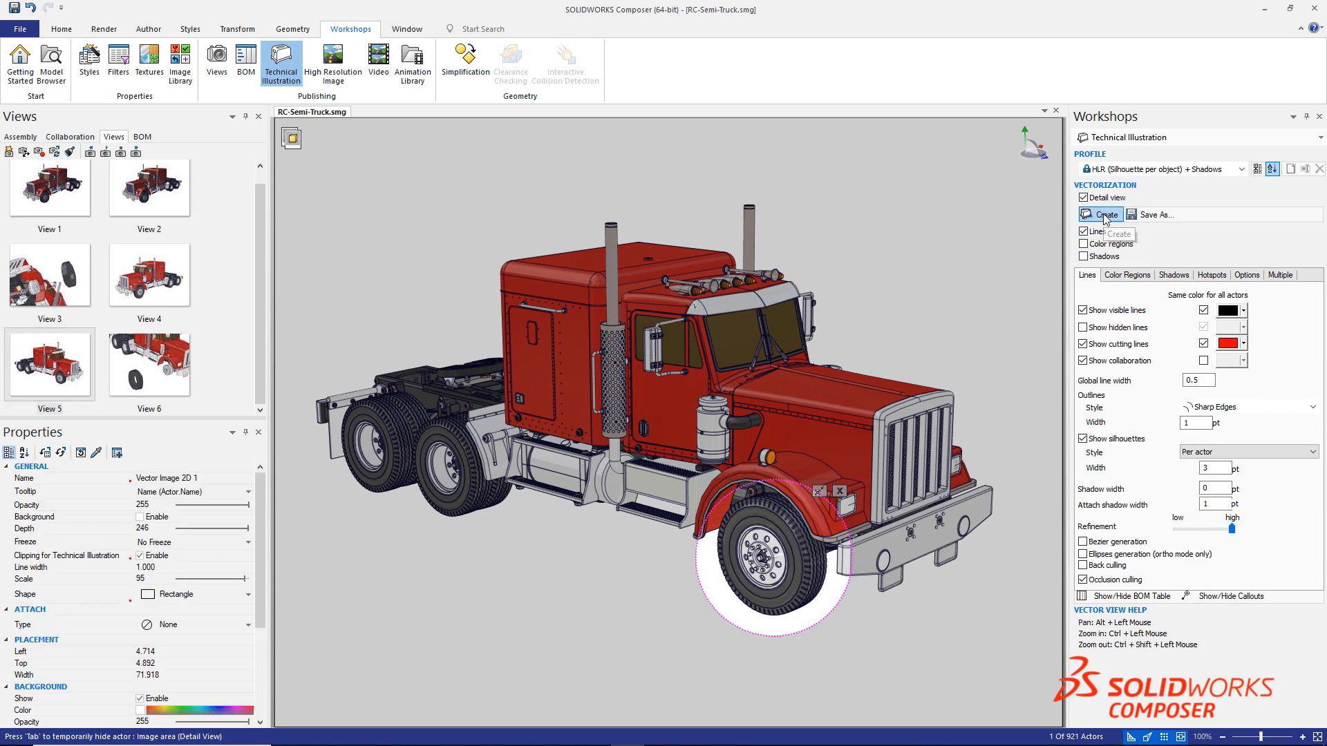
{"action": "left_click", "coordinate": [1101, 215]}
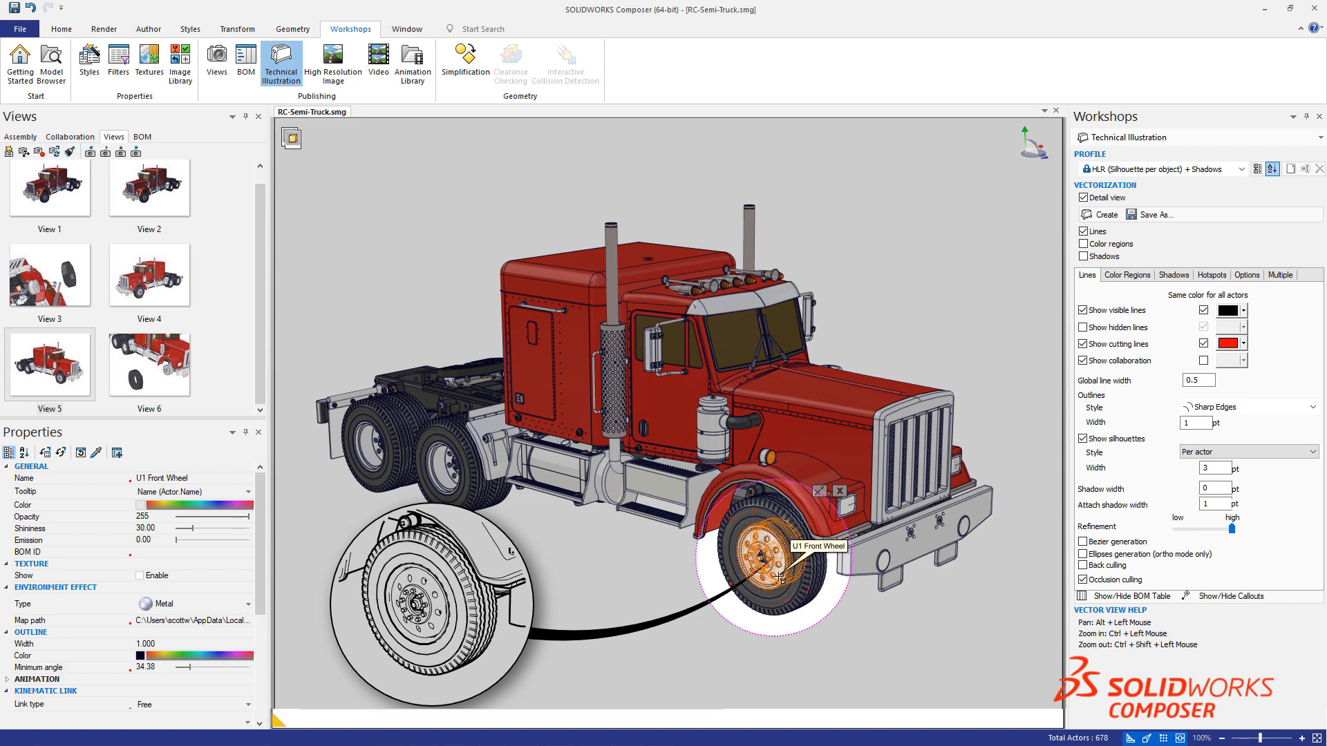
{"action": "left_click", "coordinate": [1105, 215]}
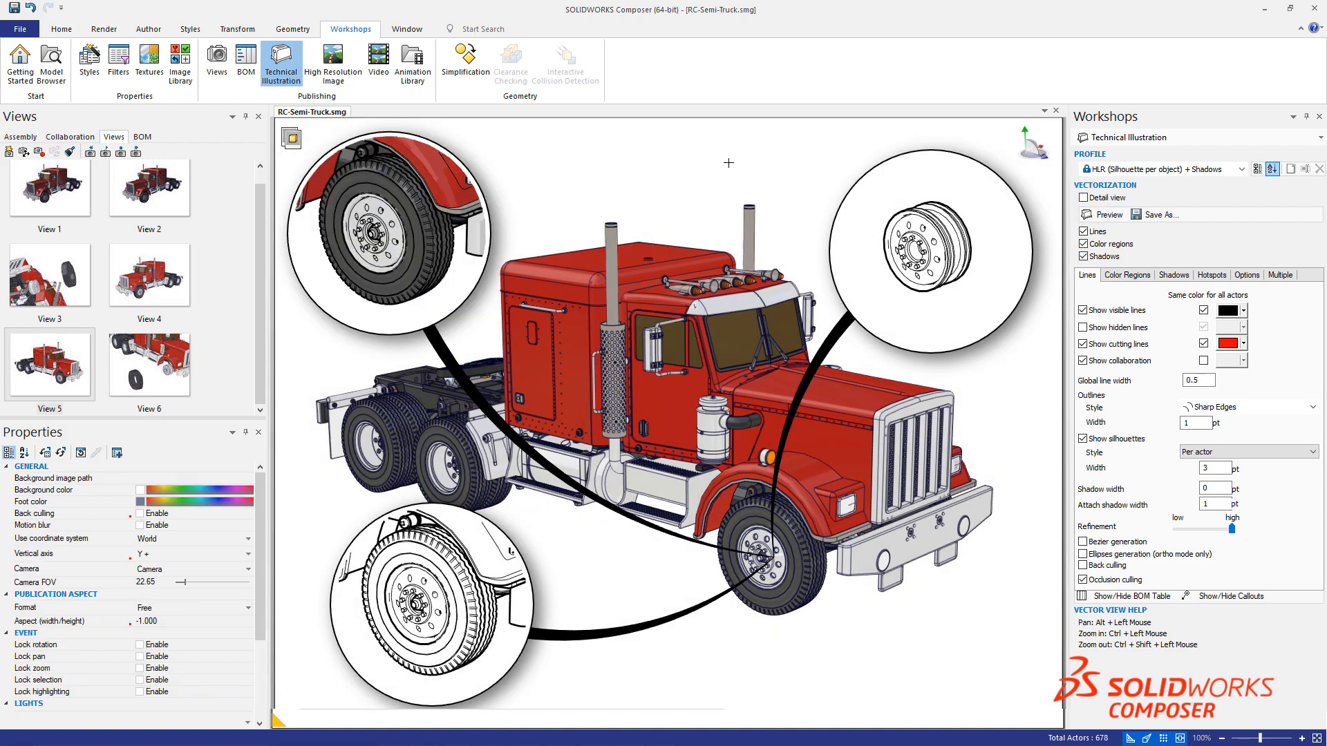
{"action": "left_click", "coordinate": [431, 593]}
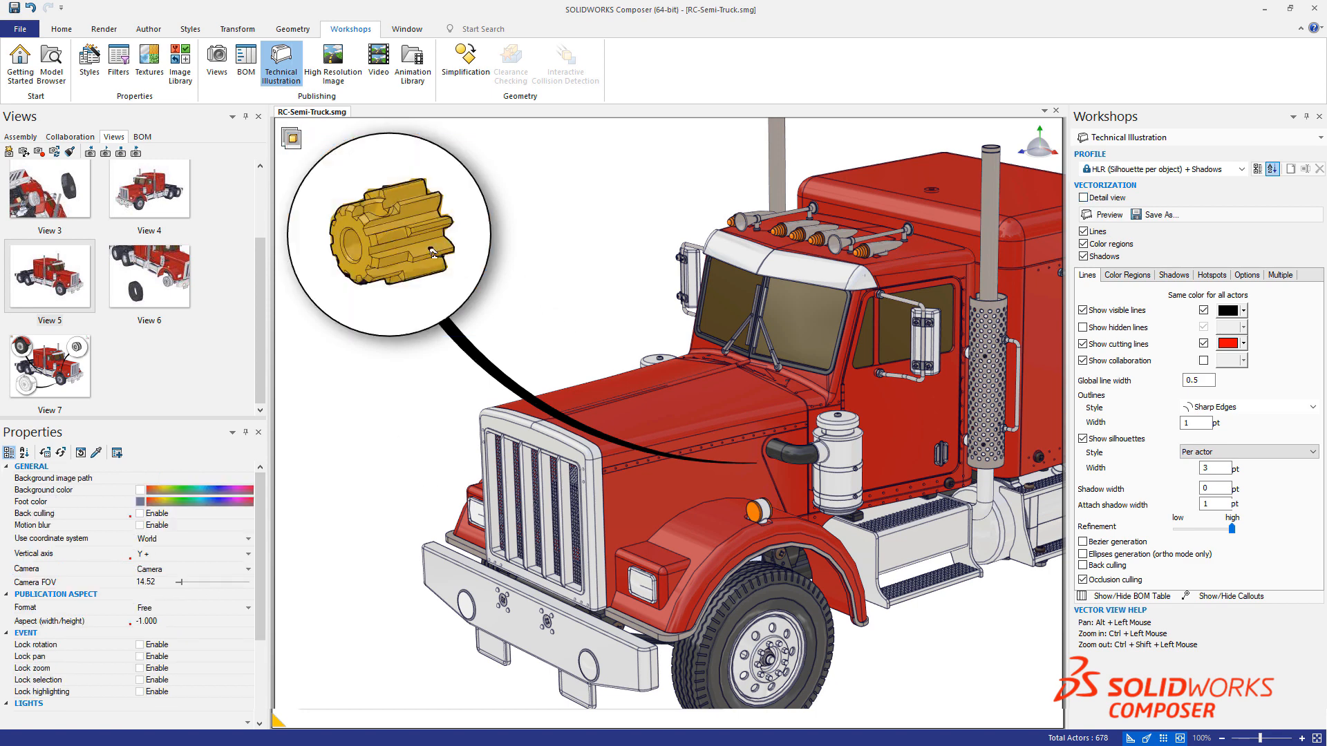
Create a detail callout of the small yellow gear linked to the truck front as View 7.
{"action": "left_click", "coordinate": [389, 236]}
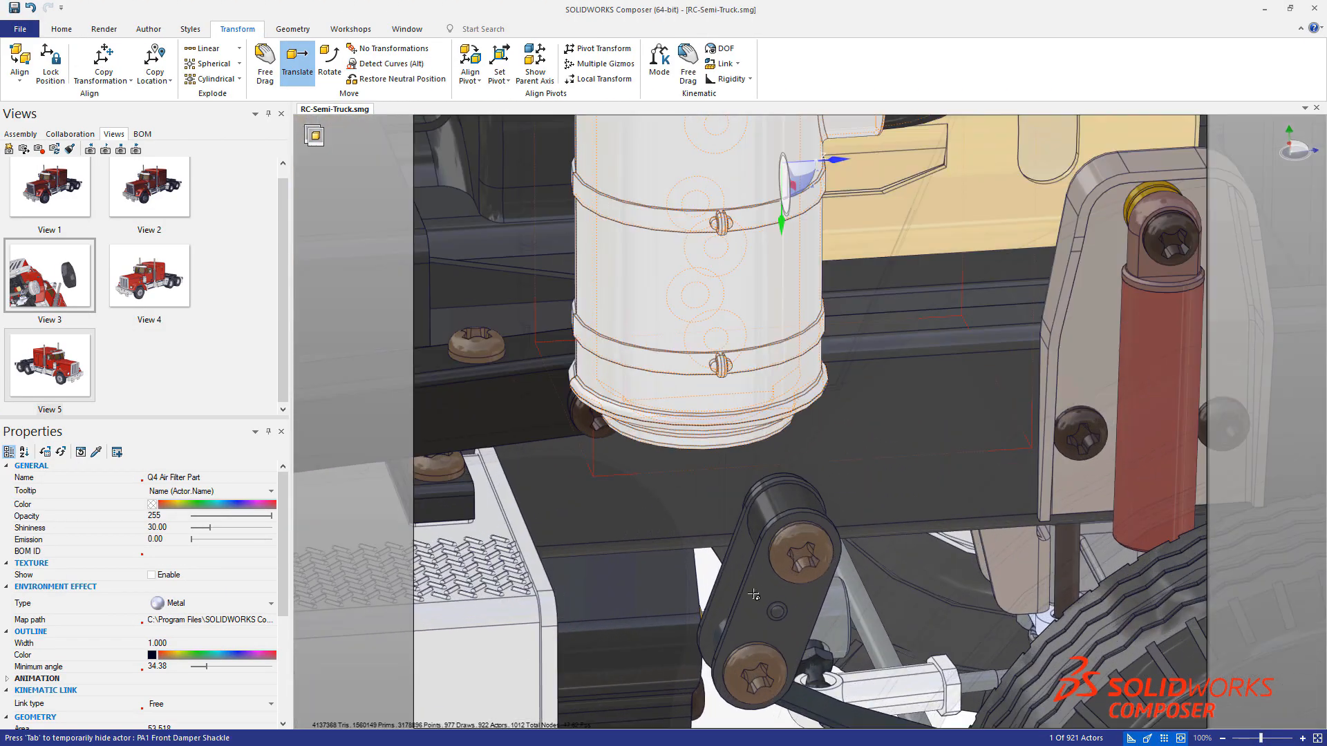
Select all actors and apply a spherical explode spreading the truck's parts in all directions.
{"action": "left_click", "coordinate": [754, 593]}
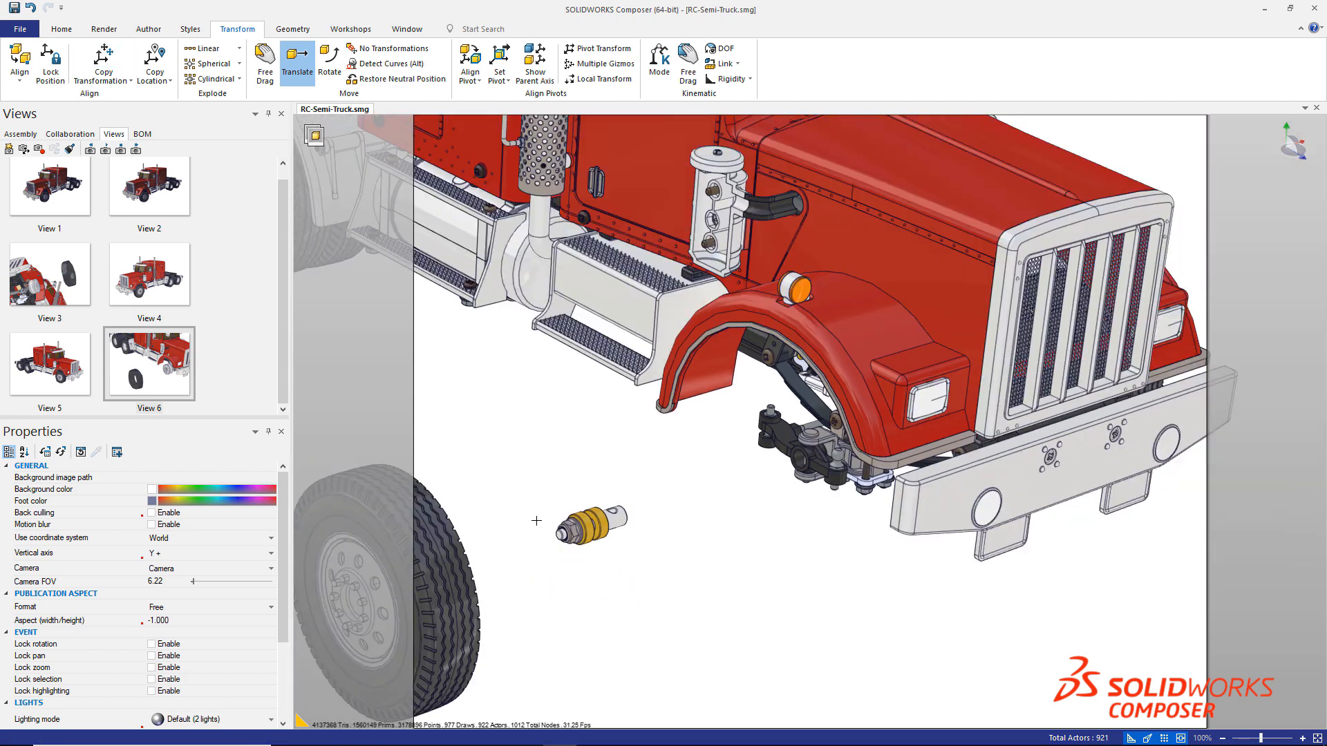
{"action": "left_click", "coordinate": [350, 28]}
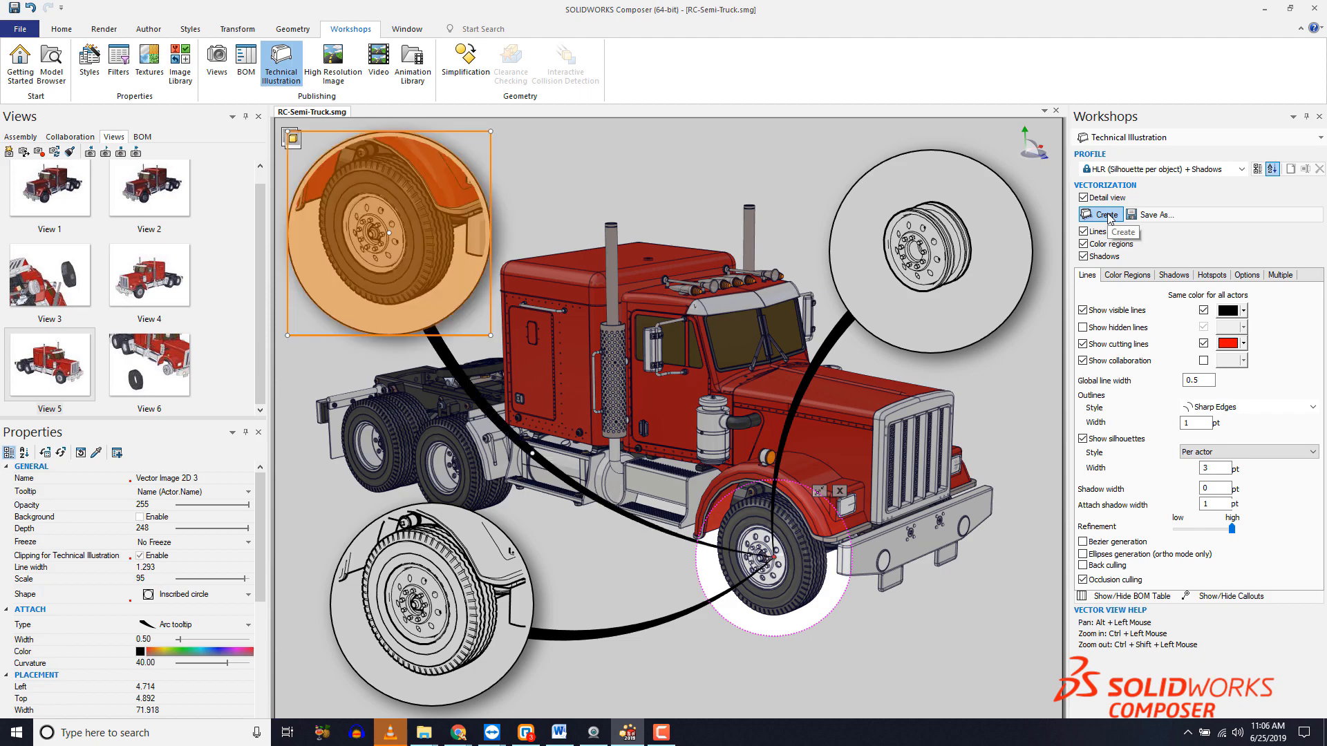
{"action": "left_click", "coordinate": [236, 27]}
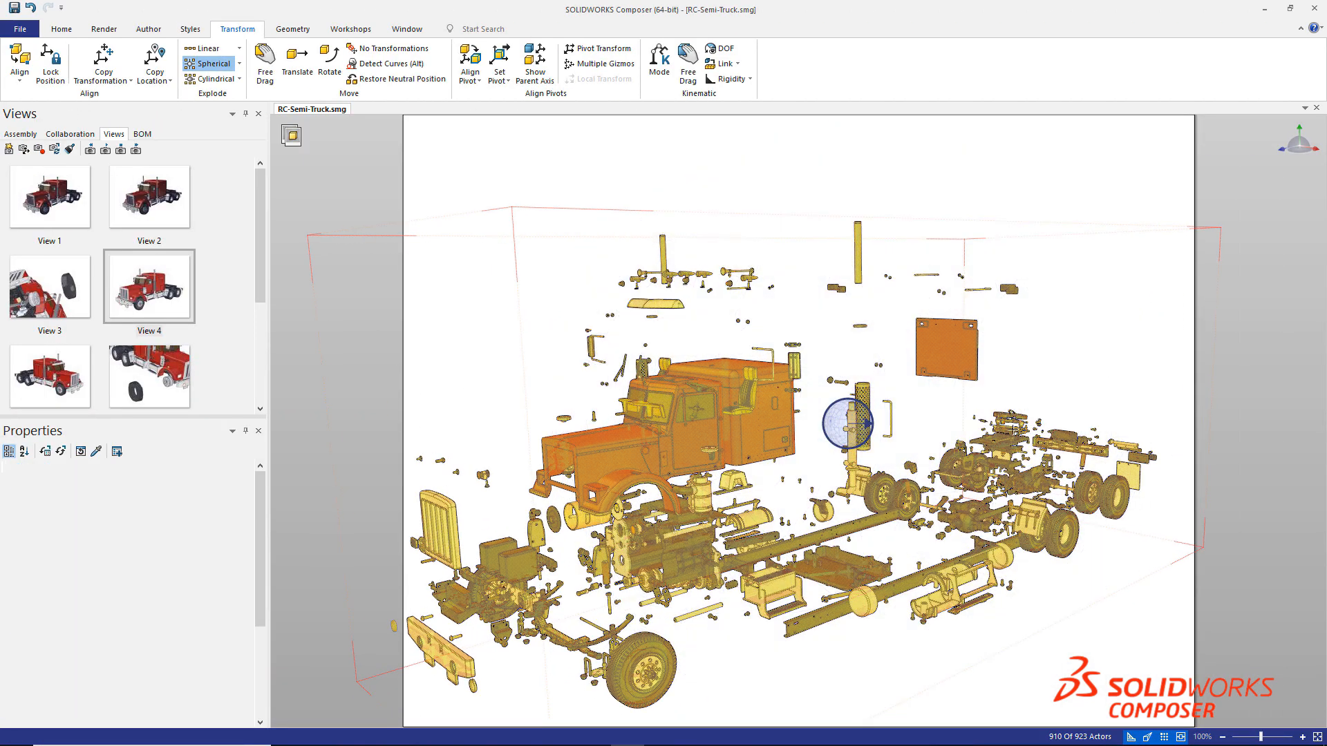